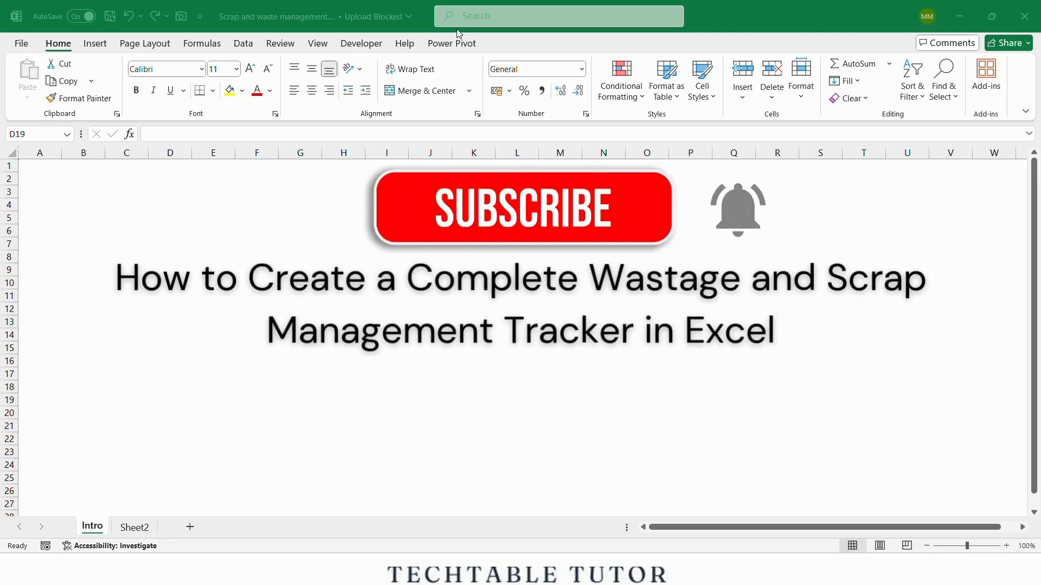
Step: Switch to Sheet2 holding the scrap tracker table
left_click(134, 527)
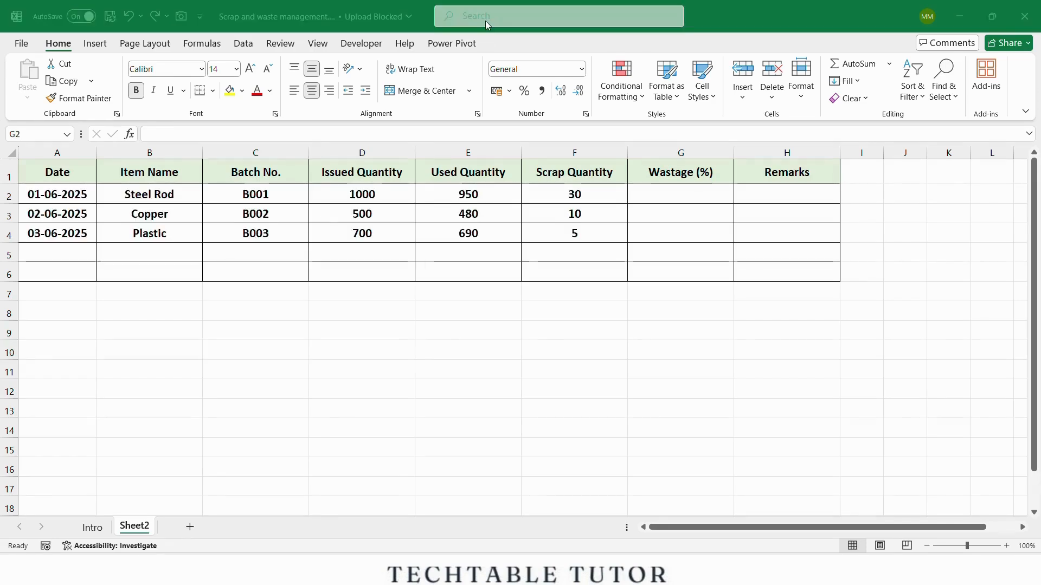
Step: Enter =(F2/D2)*100 in G2 so wastage % fills for all items (3.0, 2.0, 0.7)
left_click(680, 193)
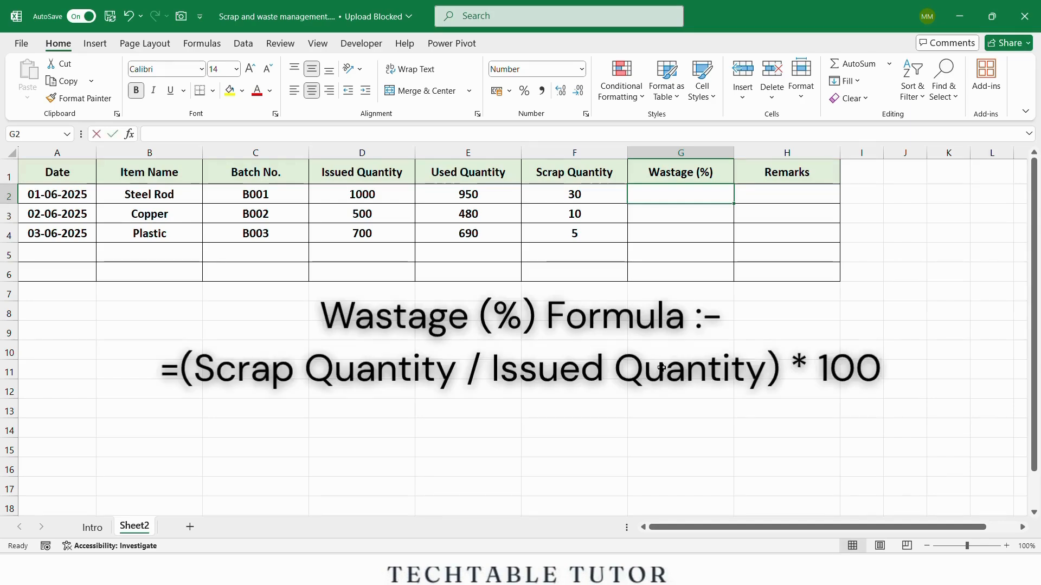
type("=(")
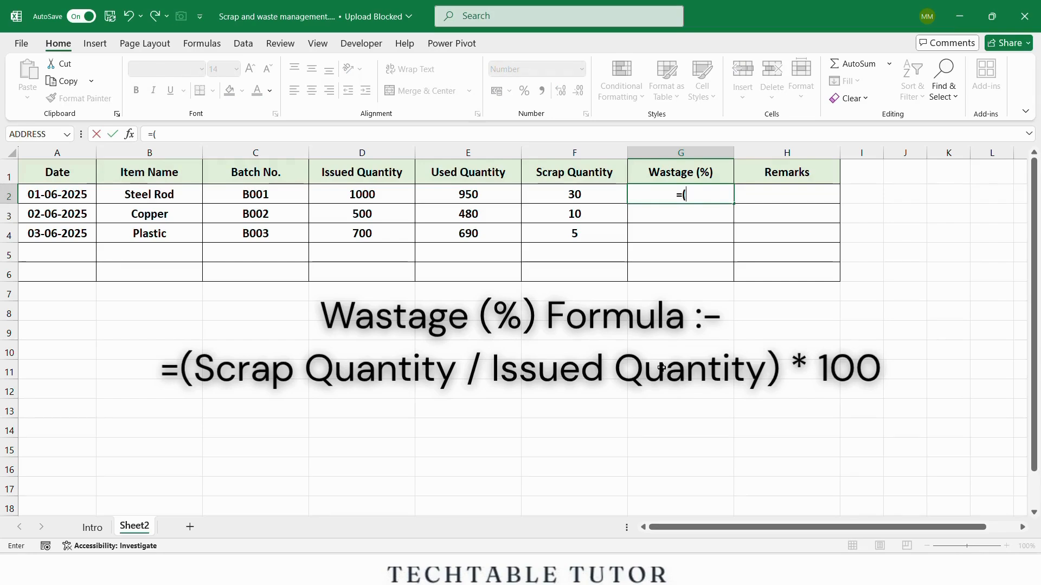
type("F2/")
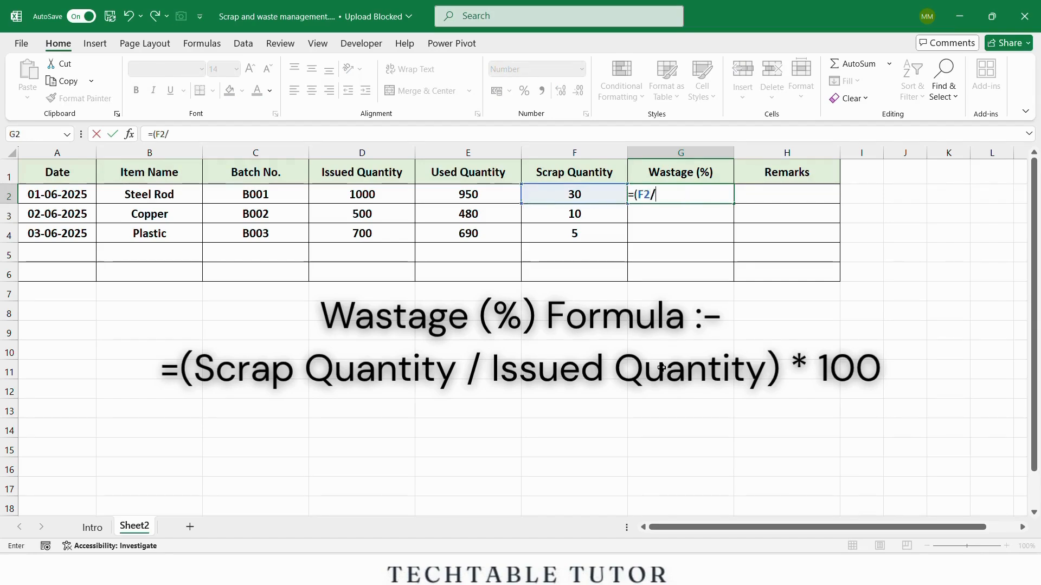
mouse_move(392, 194)
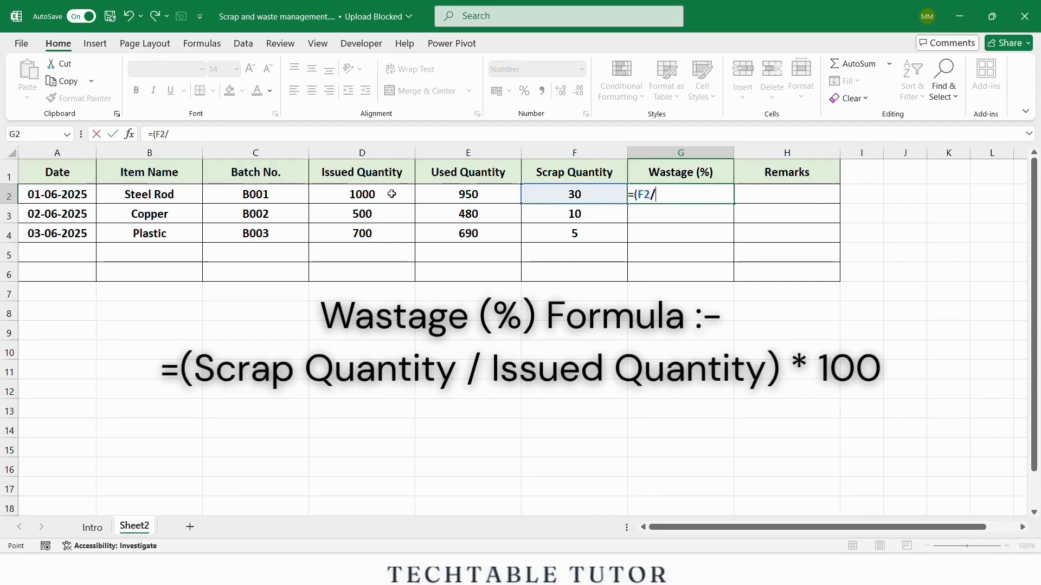
left_click(362, 194)
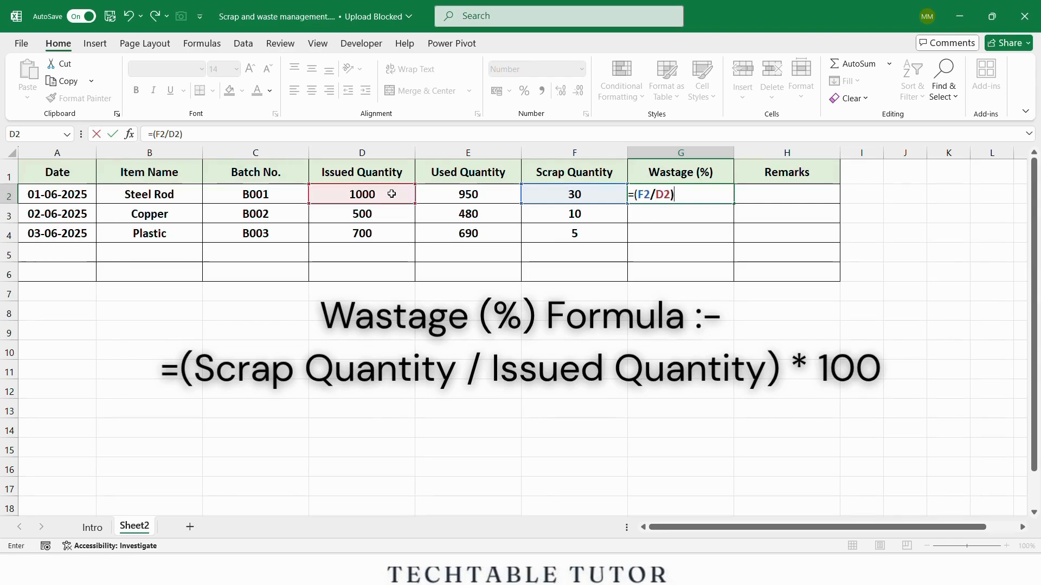
type("*100")
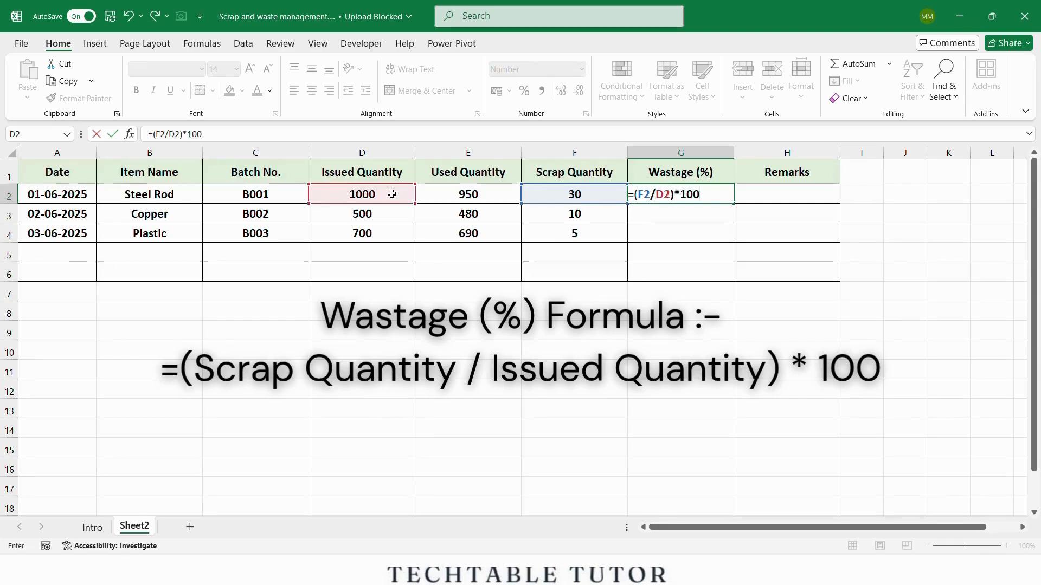
key("Return")
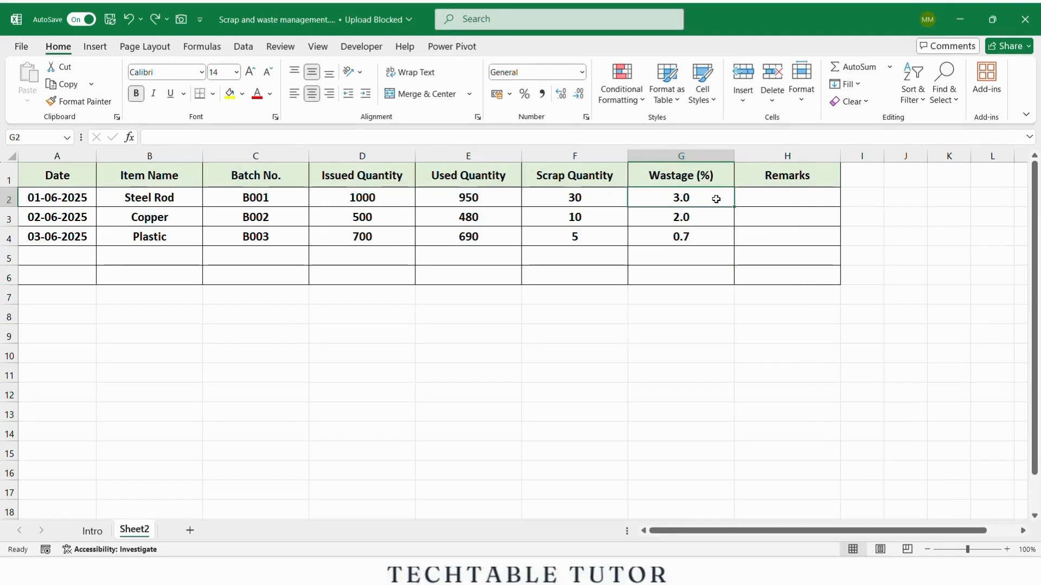
Step: Shade wastage values G2:G4 with the Red-Yellow-Green colour scale
left_click(681, 197)
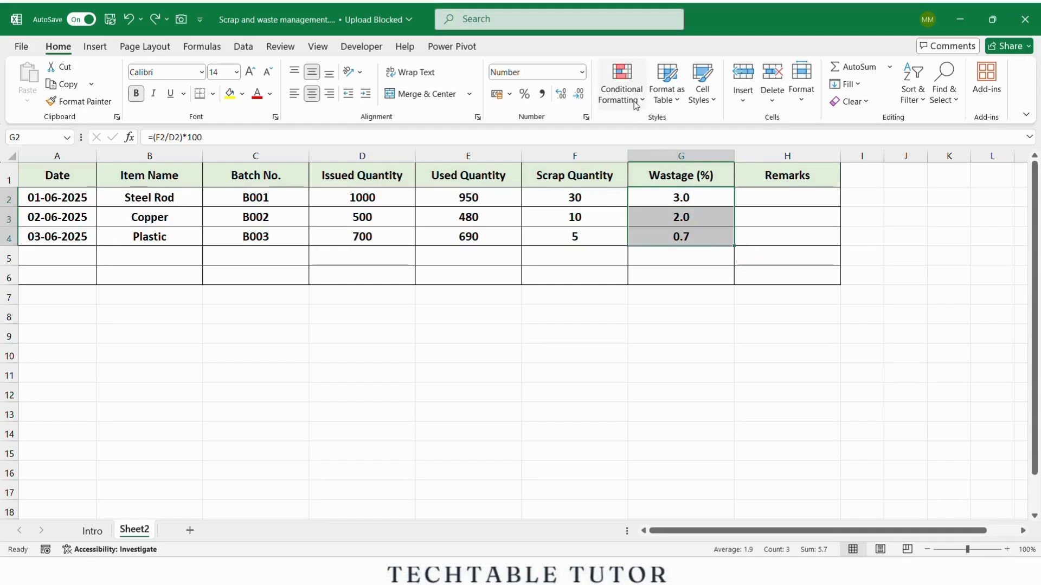
left_click(620, 84)
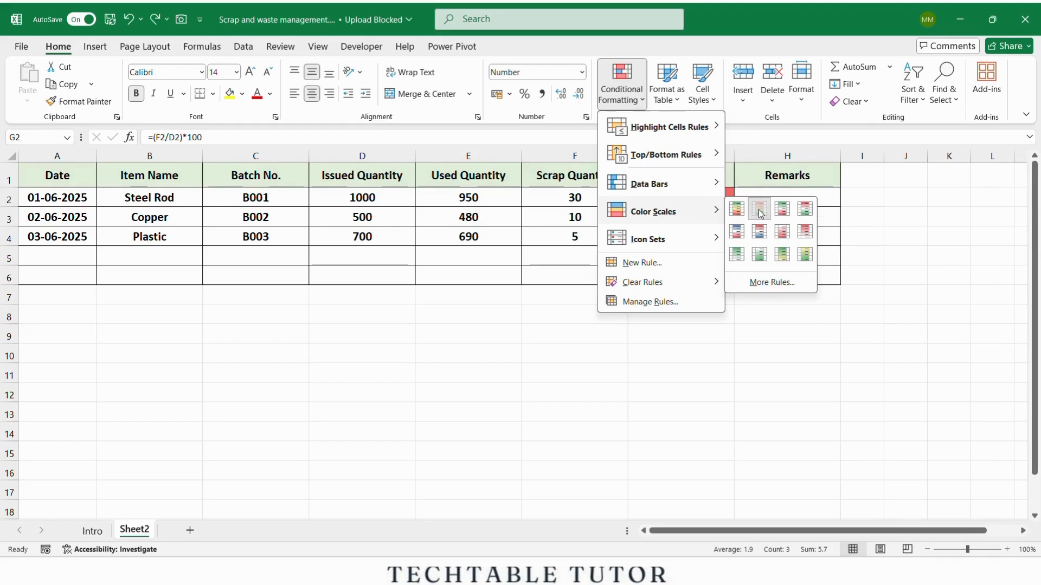
left_click(759, 208)
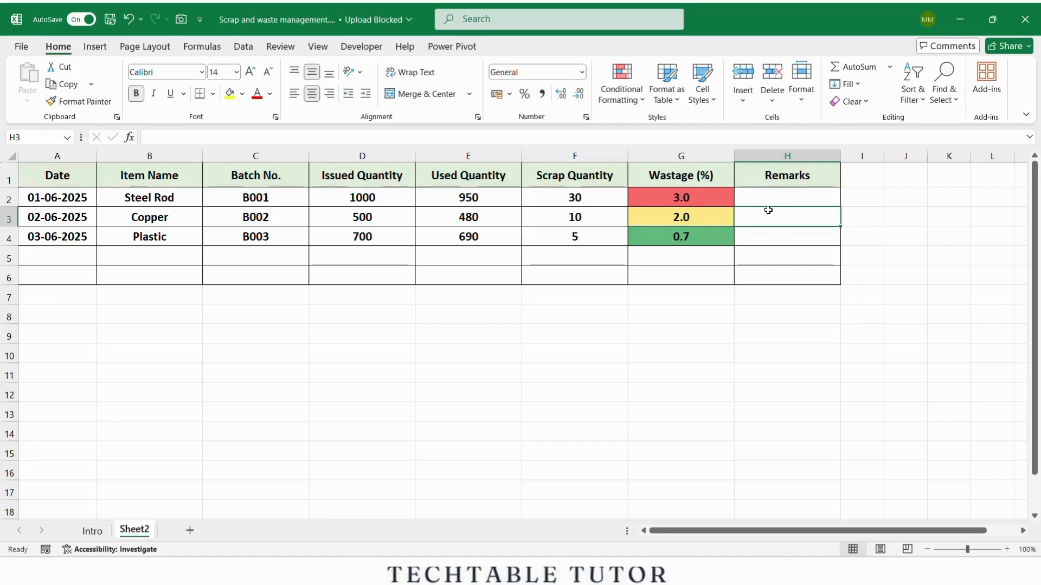
Step: Restrict Remarks H2:H4 to a list: Normal Scrap, Acceptable, High Loss, Needs Review
left_click(787, 196)
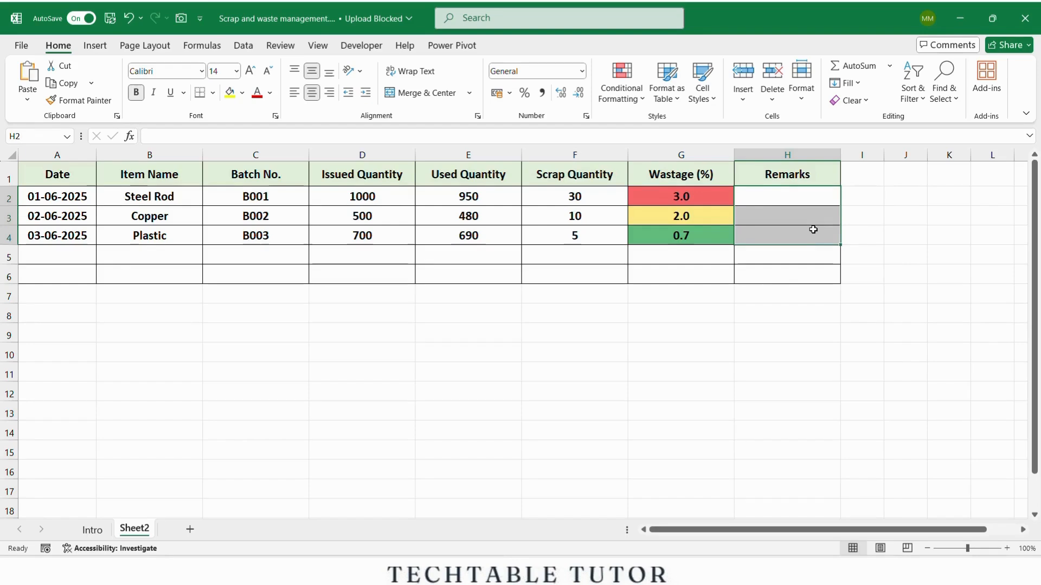
left_click(243, 46)
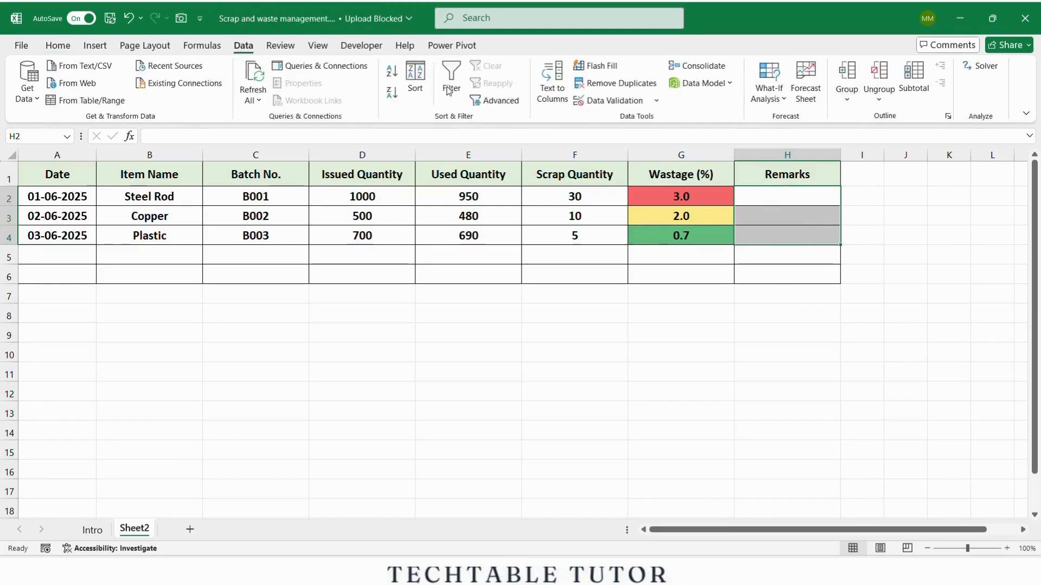
left_click(611, 99)
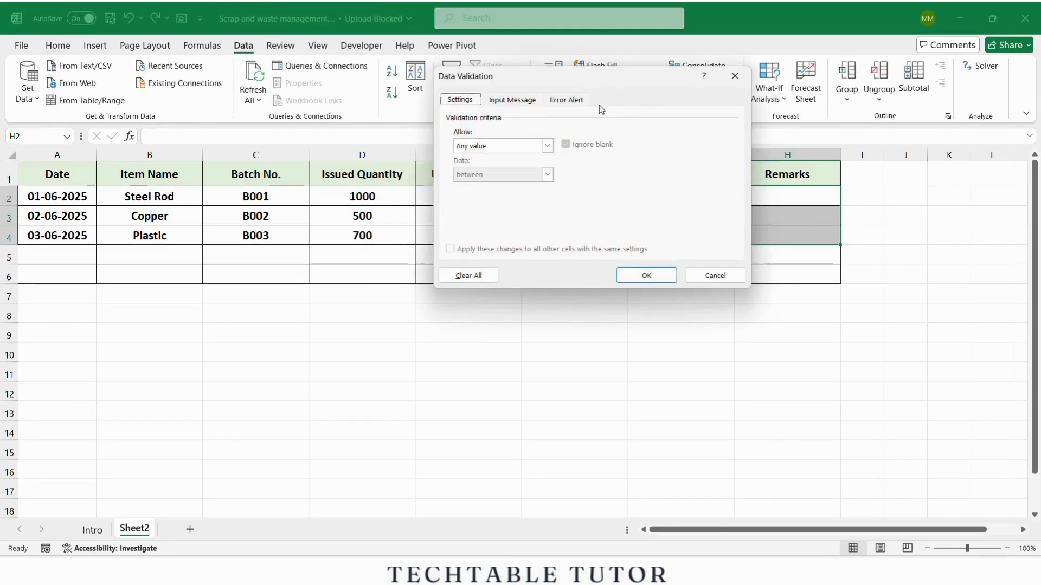
left_click(545, 146)
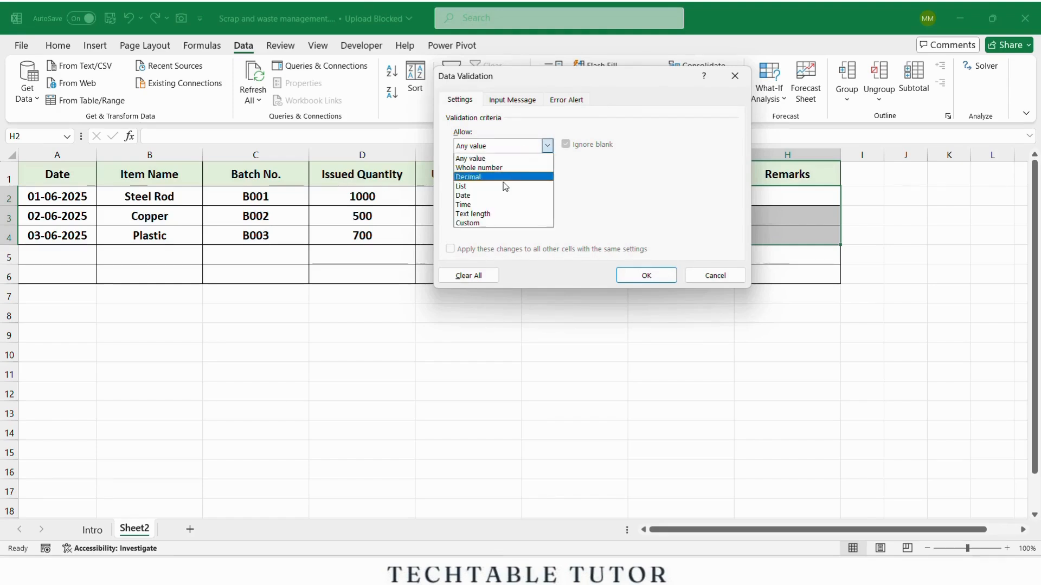
left_click(459, 186)
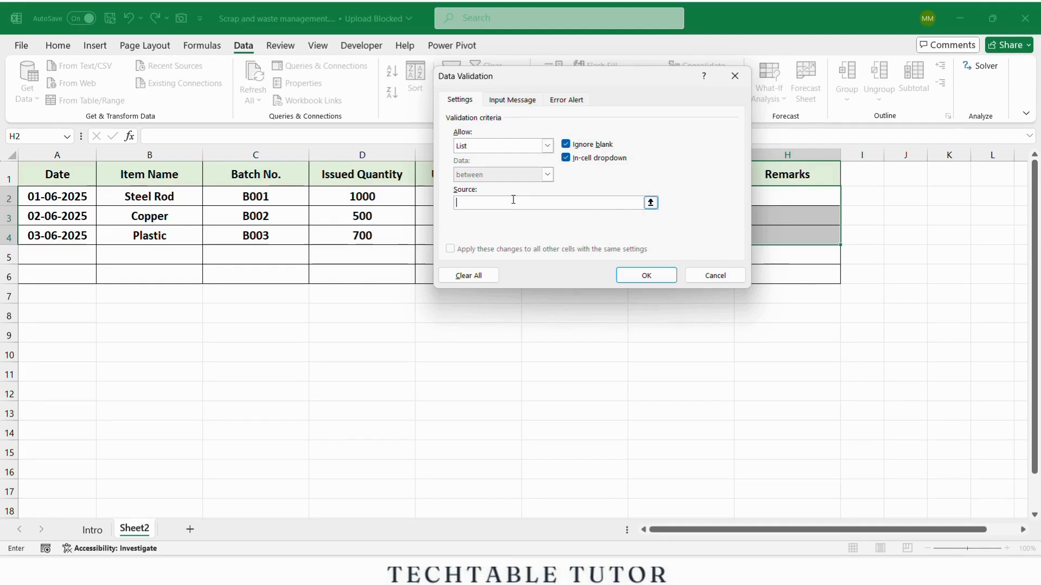
type("Normal Scrap, Acceptable, High Loss, Needs Review")
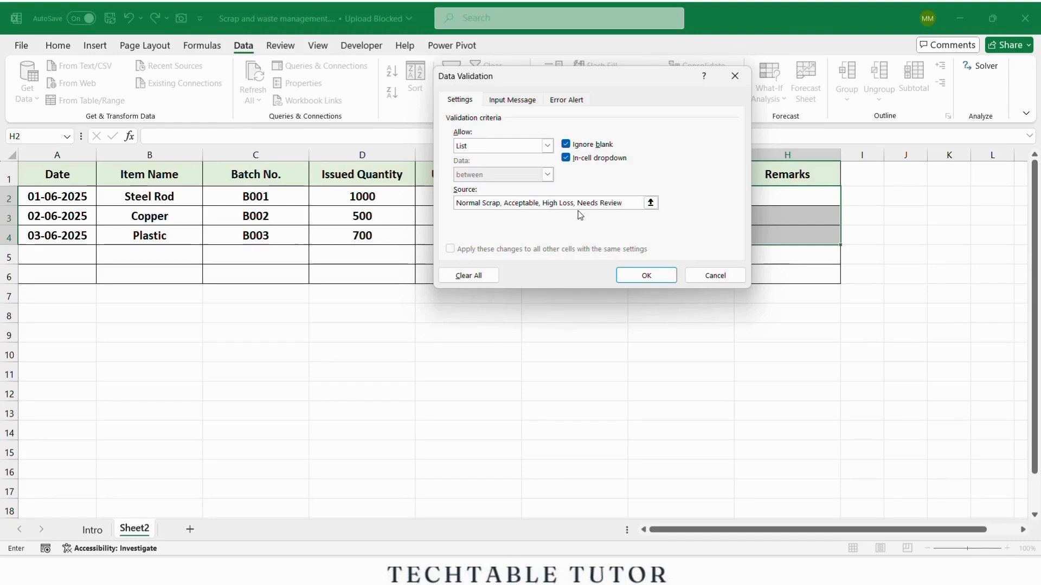
left_click(643, 275)
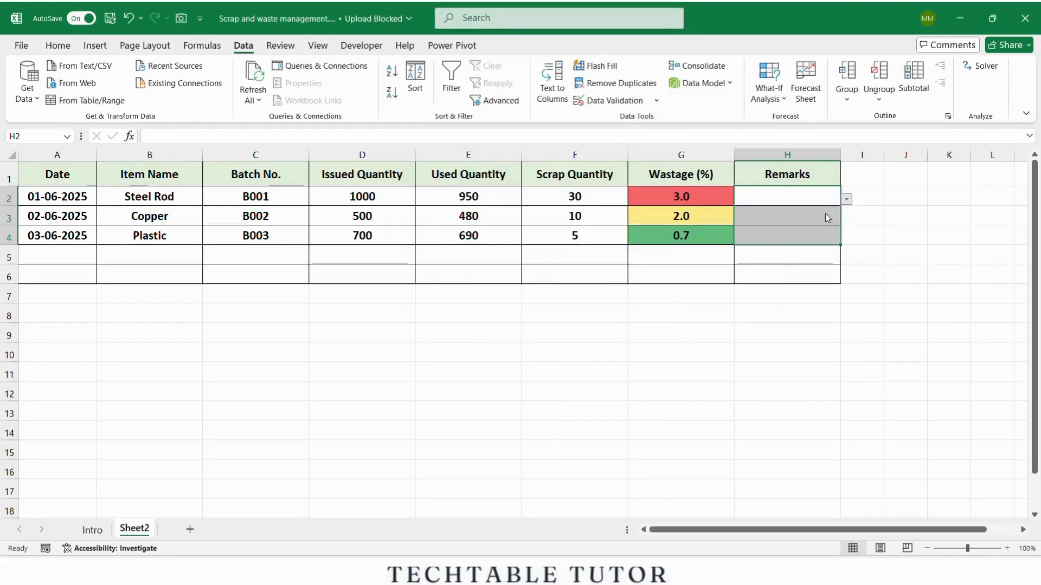
Step: Set Steel Rod's remark to Normal Scrap and Copper's to Acceptable from the dropdowns
left_click(845, 218)
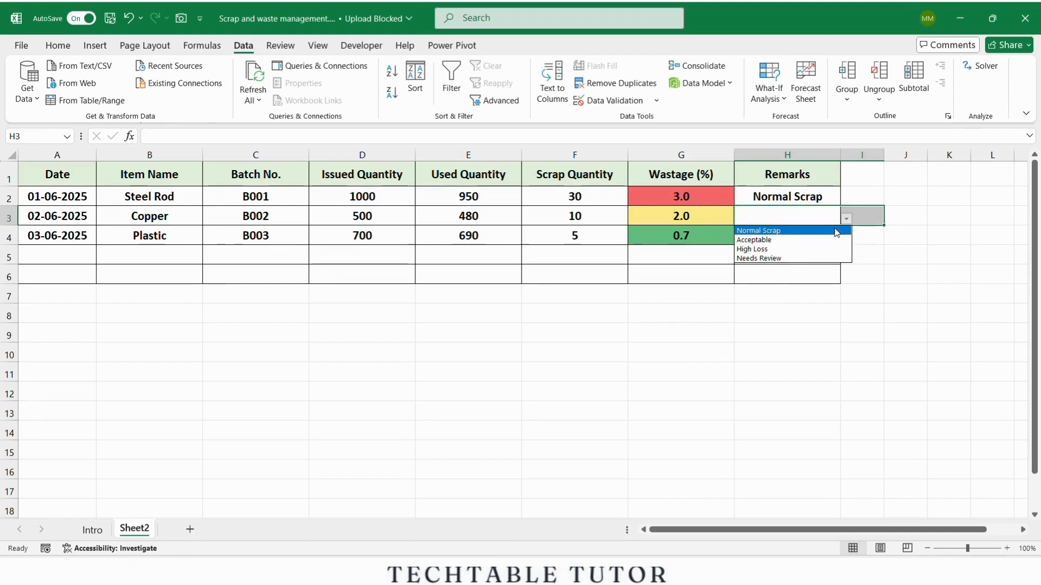
left_click(754, 241)
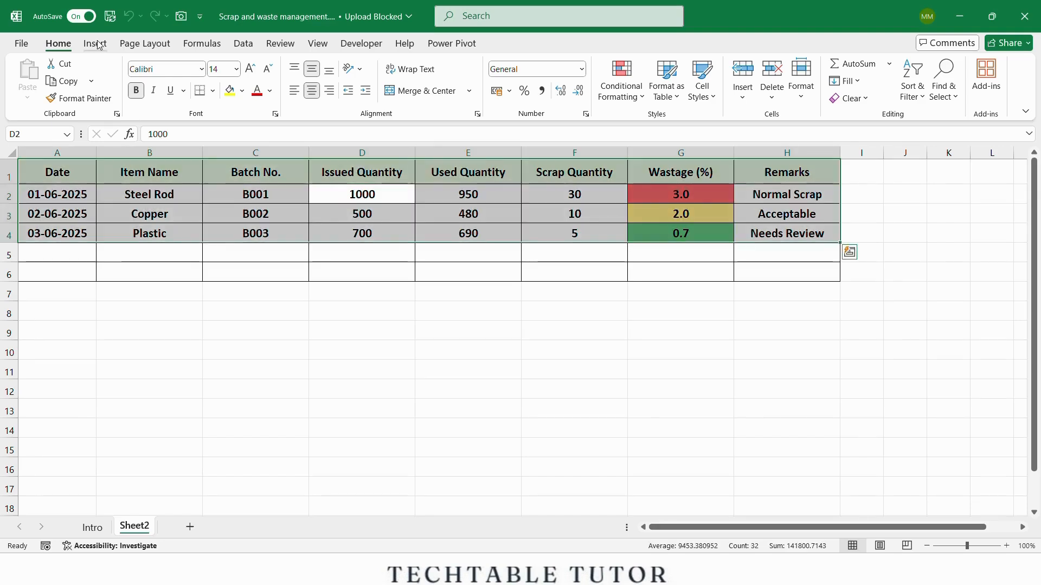
Step: Create a pivot table on a new worksheet with Item Name rows and Wastage (%) values
left_click(94, 43)
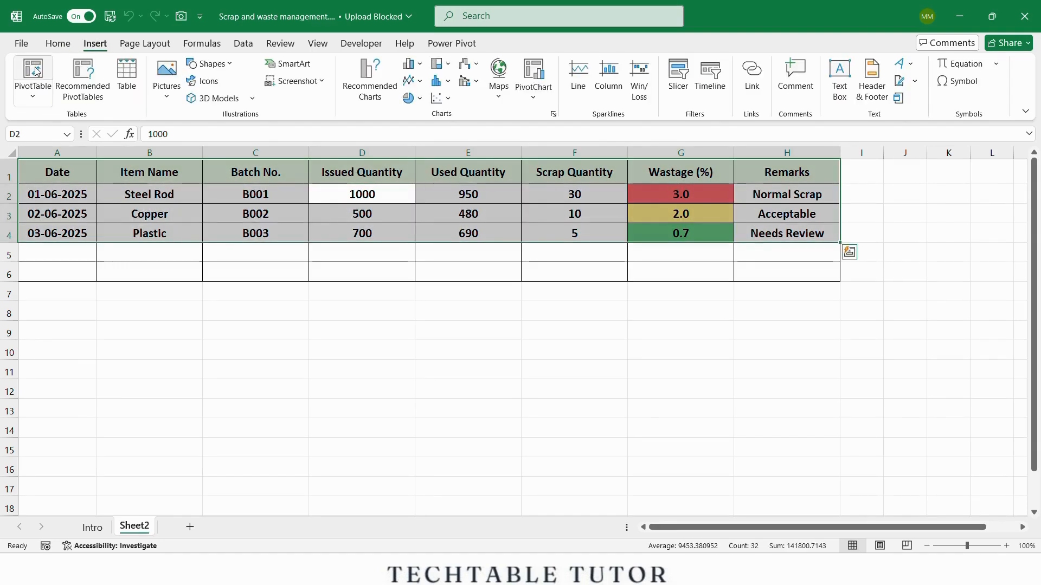
left_click(32, 76)
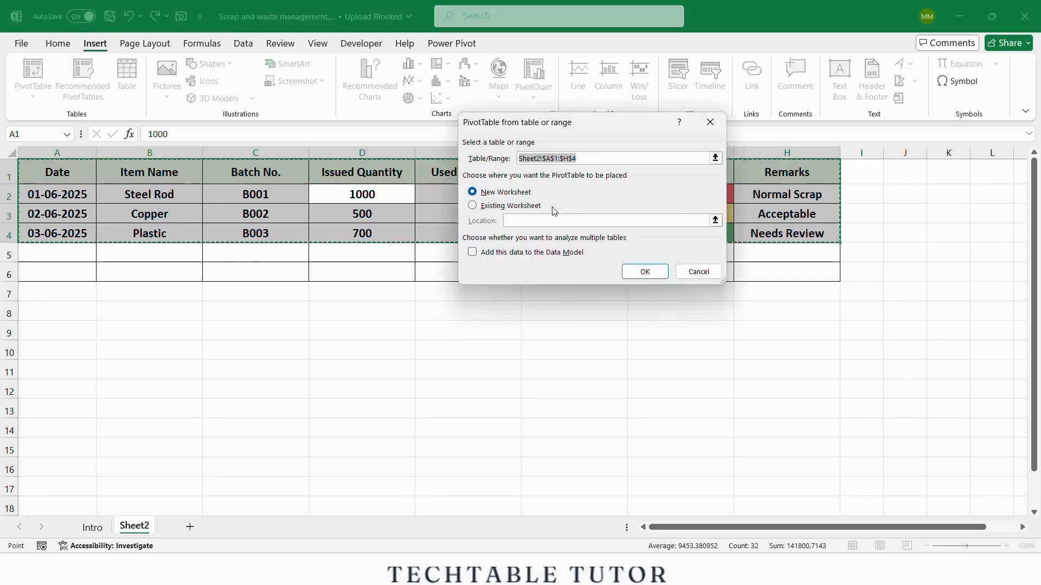
left_click(642, 271)
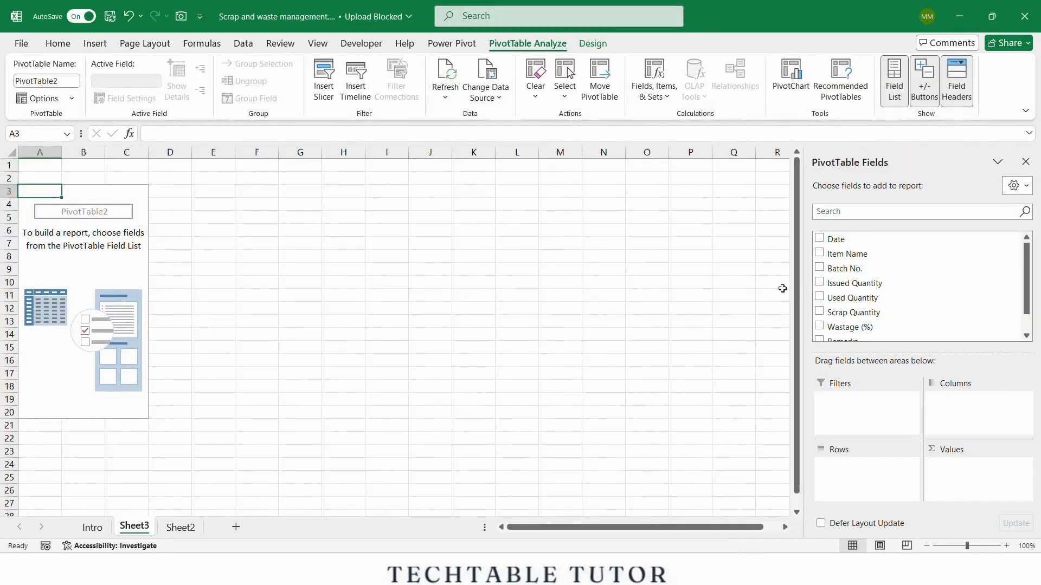
mouse_move(845, 253)
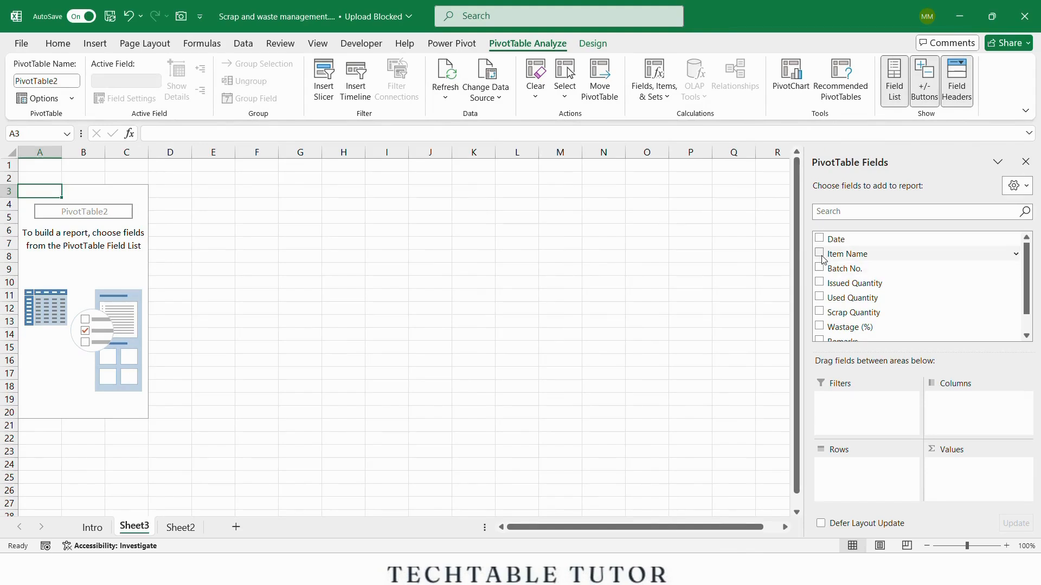
left_click(820, 254)
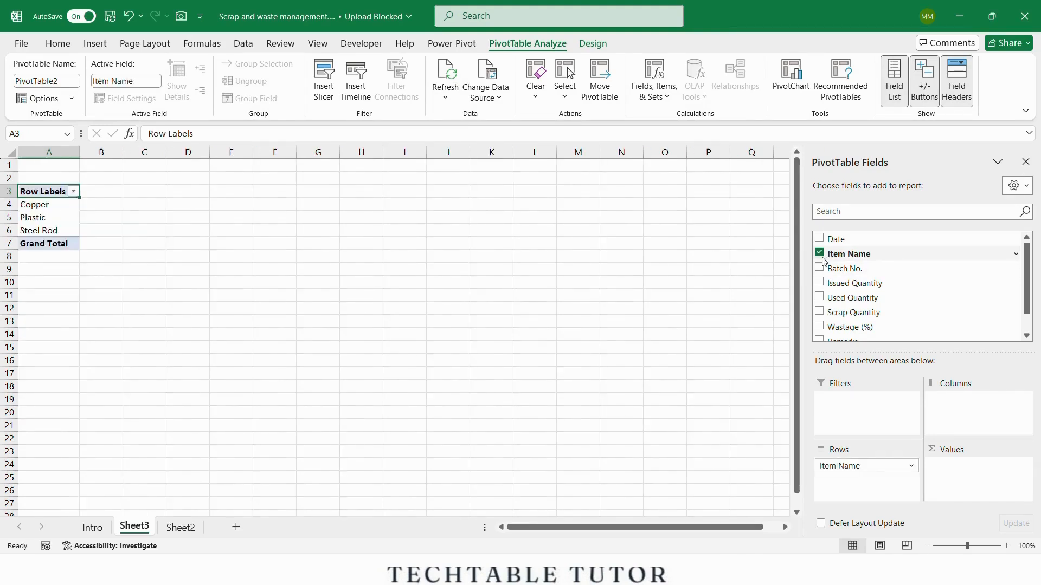
left_click(819, 327)
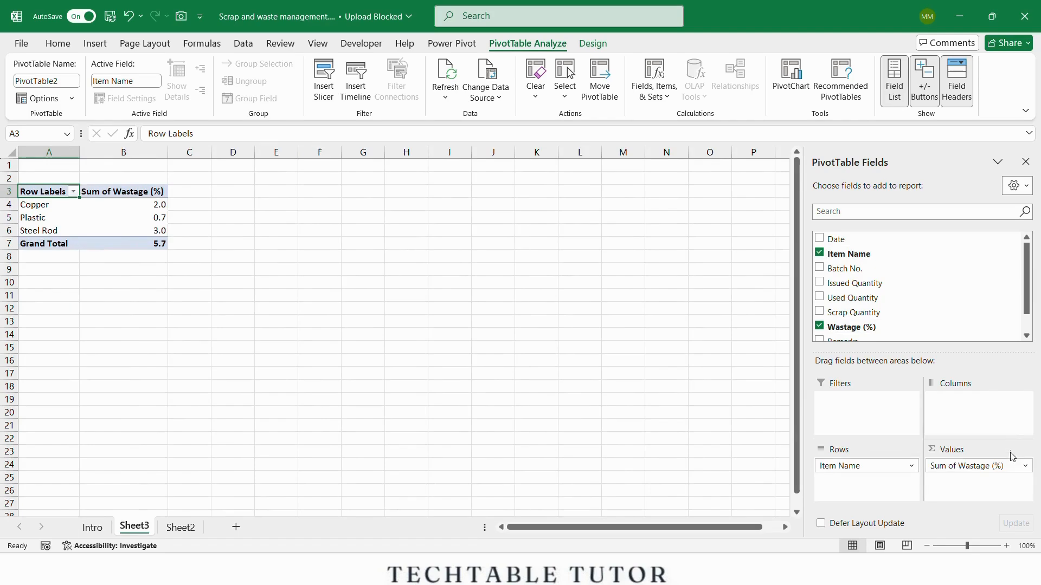
Step: Summarise Wastage (%) as Average, giving Copper 2.0, Plastic 0.7, Steel Rod 3.0
left_click(1024, 465)
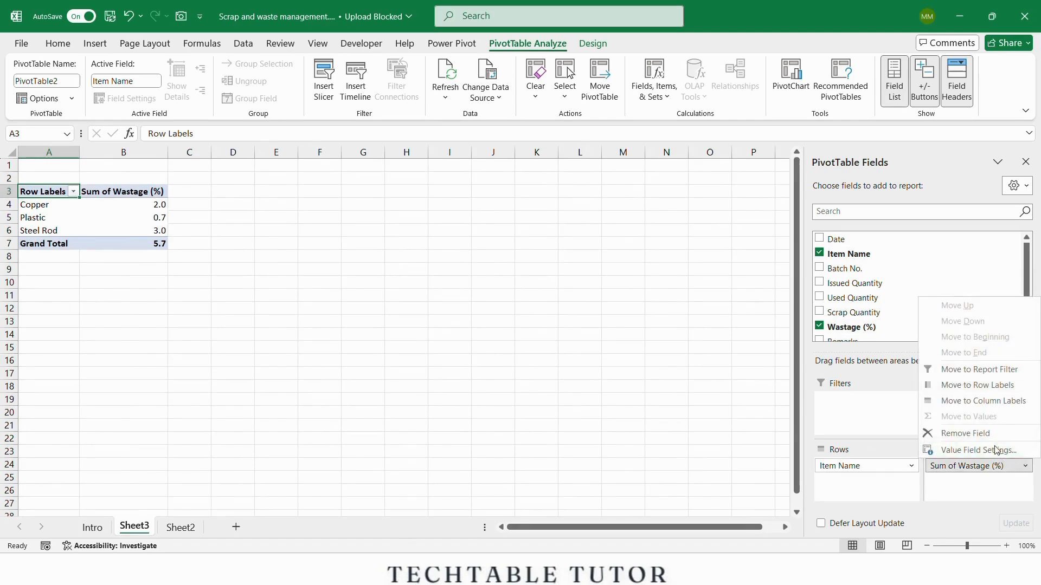
left_click(978, 450)
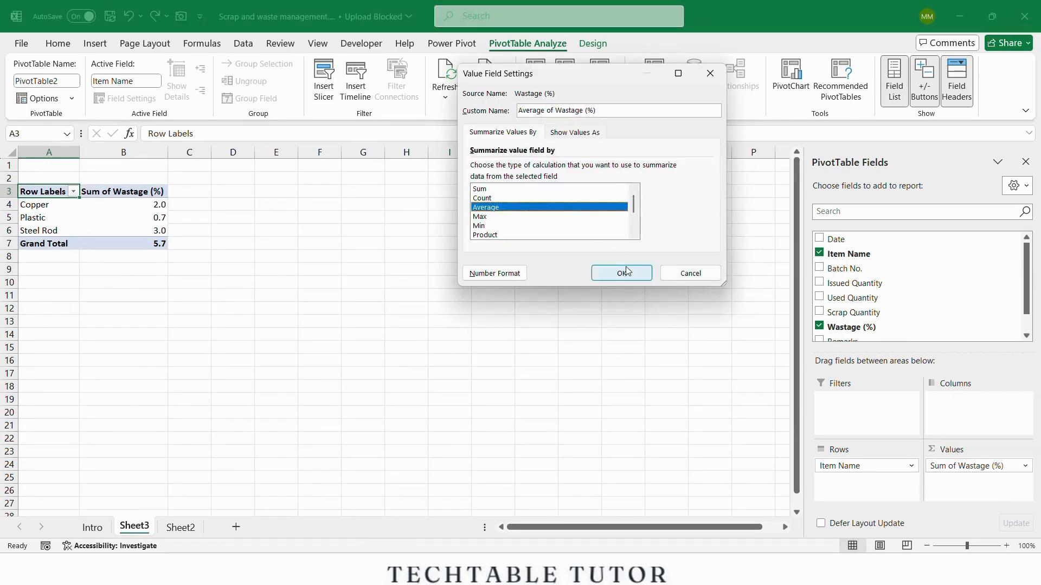
left_click(620, 273)
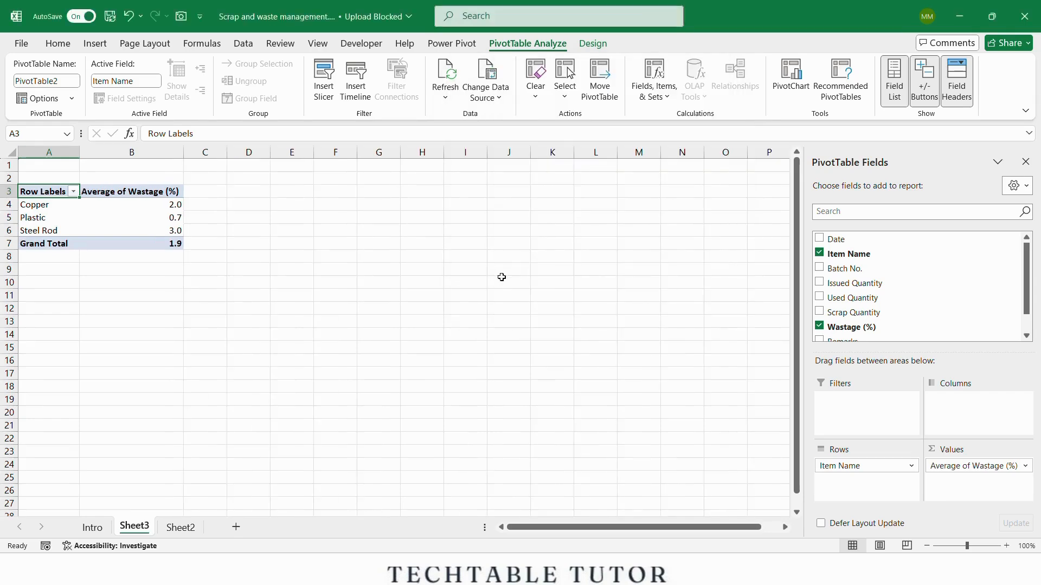
left_click(131, 281)
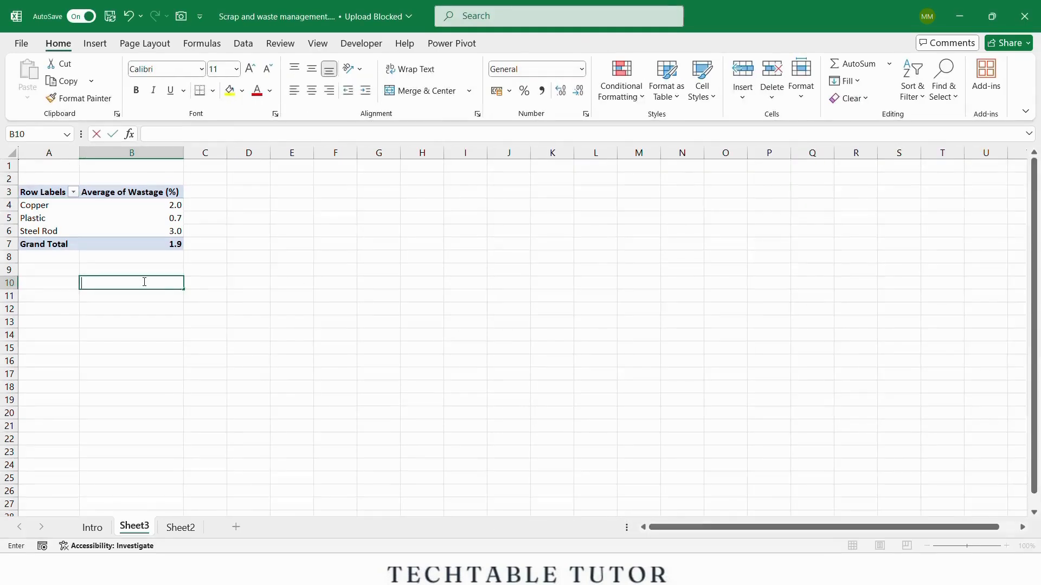